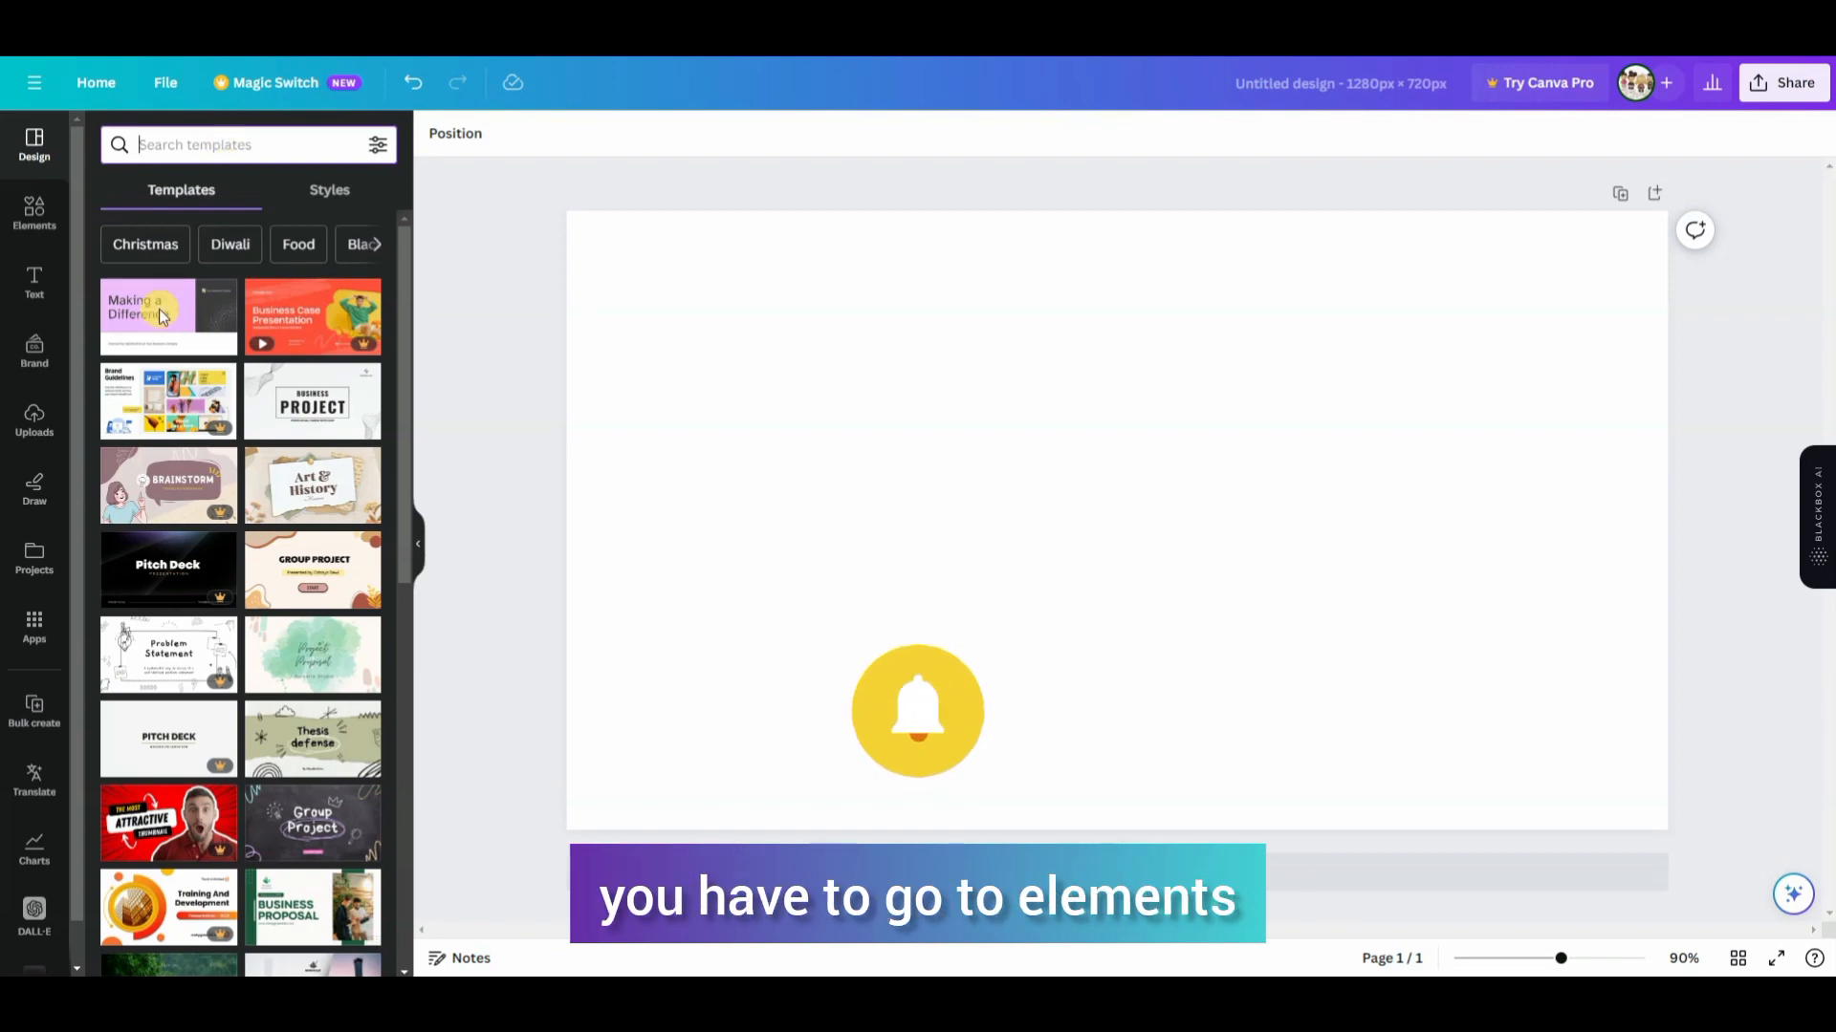
Step: Switch the left sidebar from templates to the Elements library with its search box
click(34, 214)
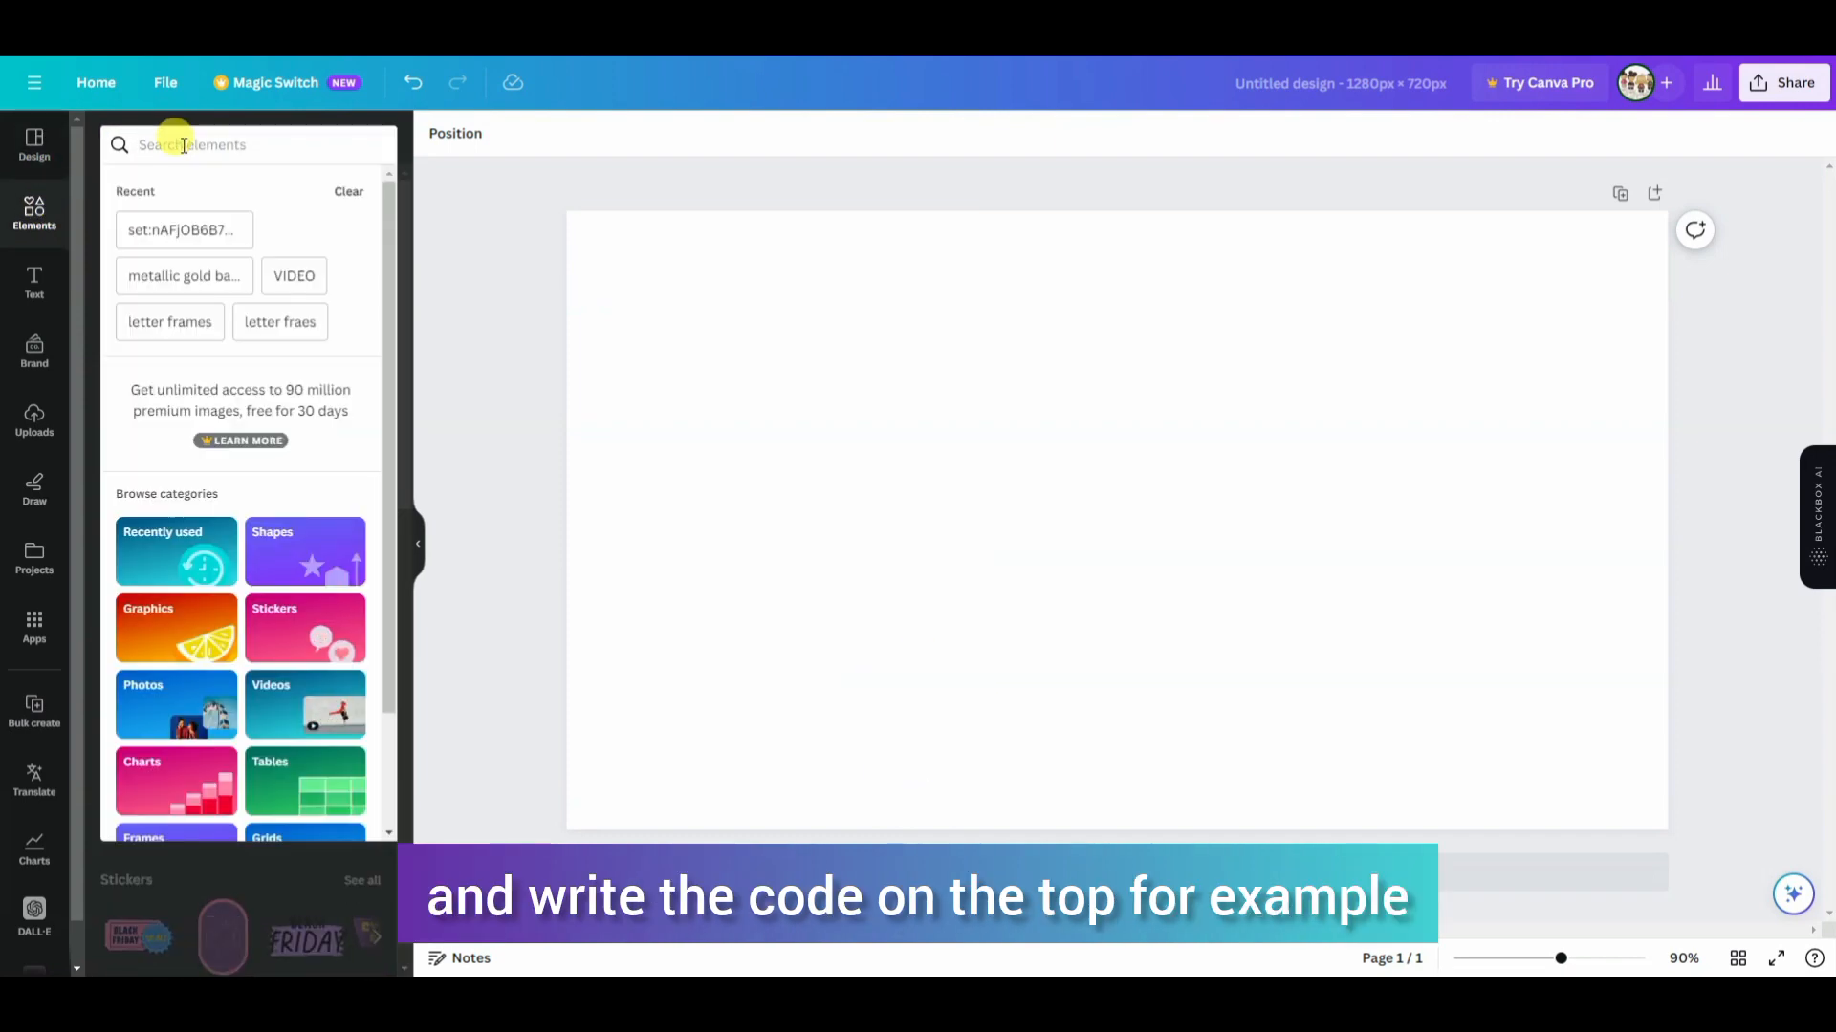
Step: Enter the set code "SET:nAEuul..." in the elements search, fixing the letter casing
text(SET)
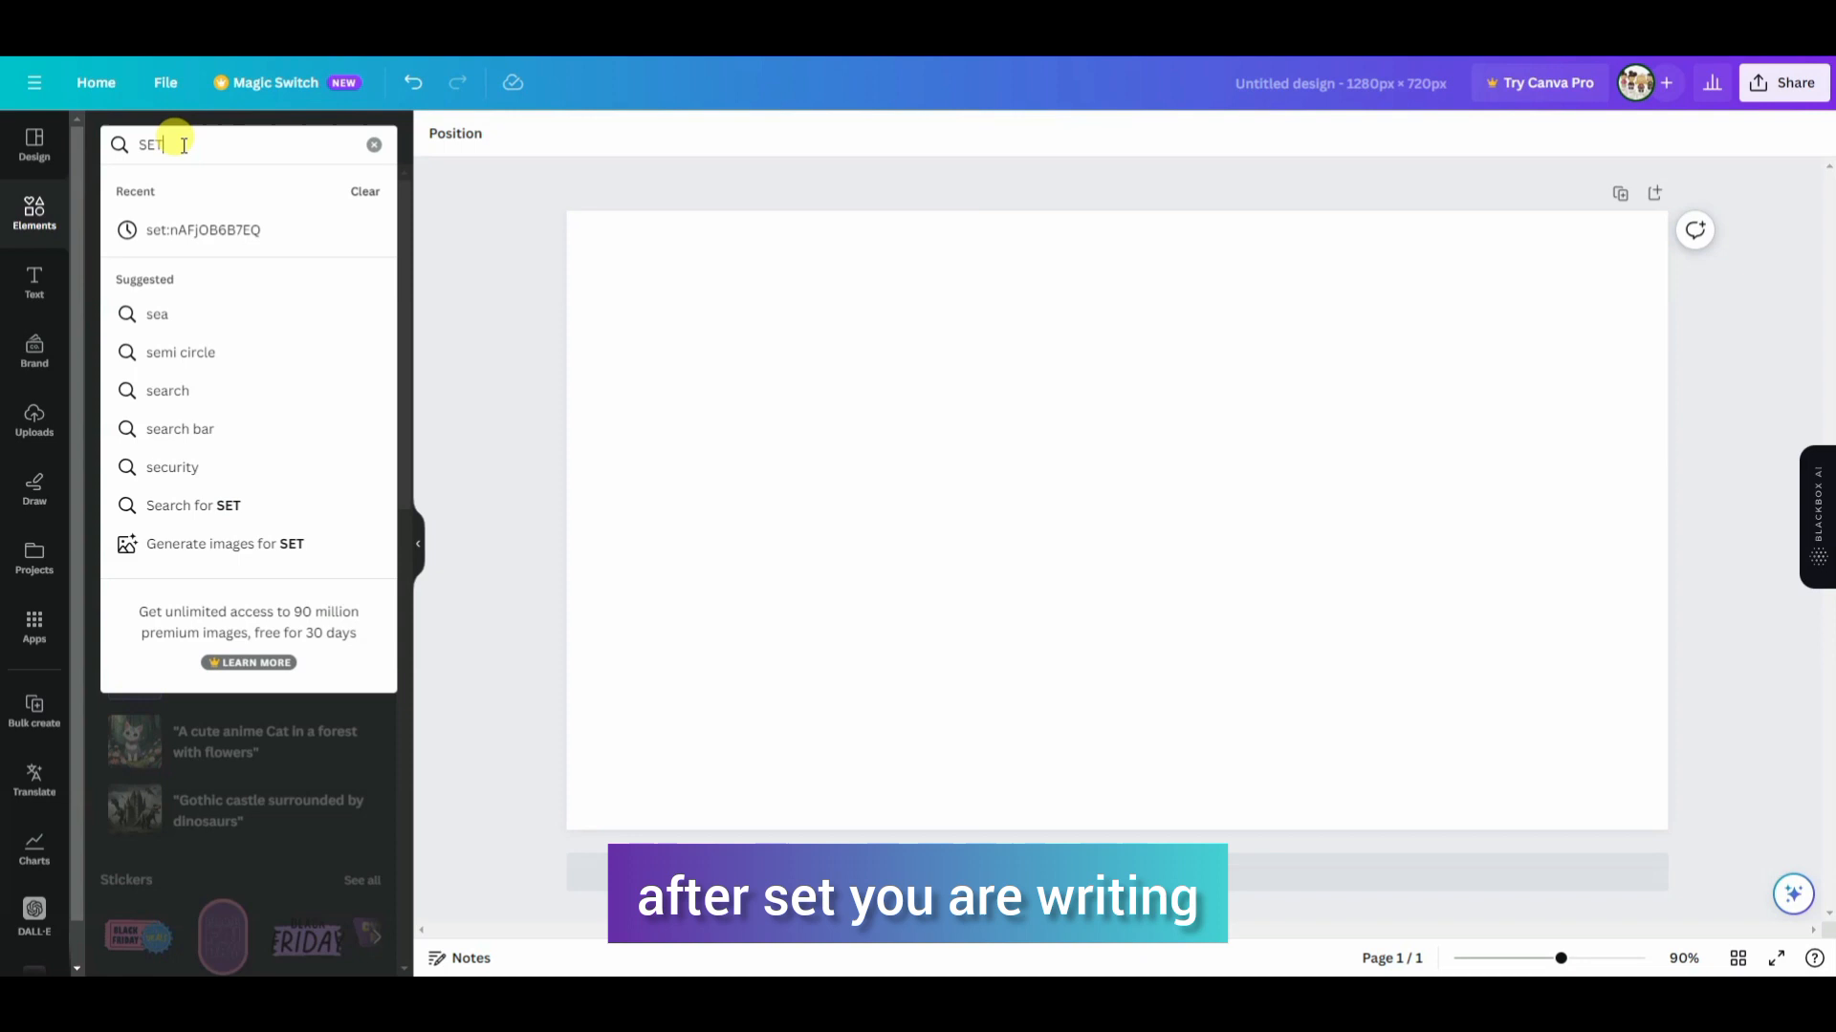
text(:)
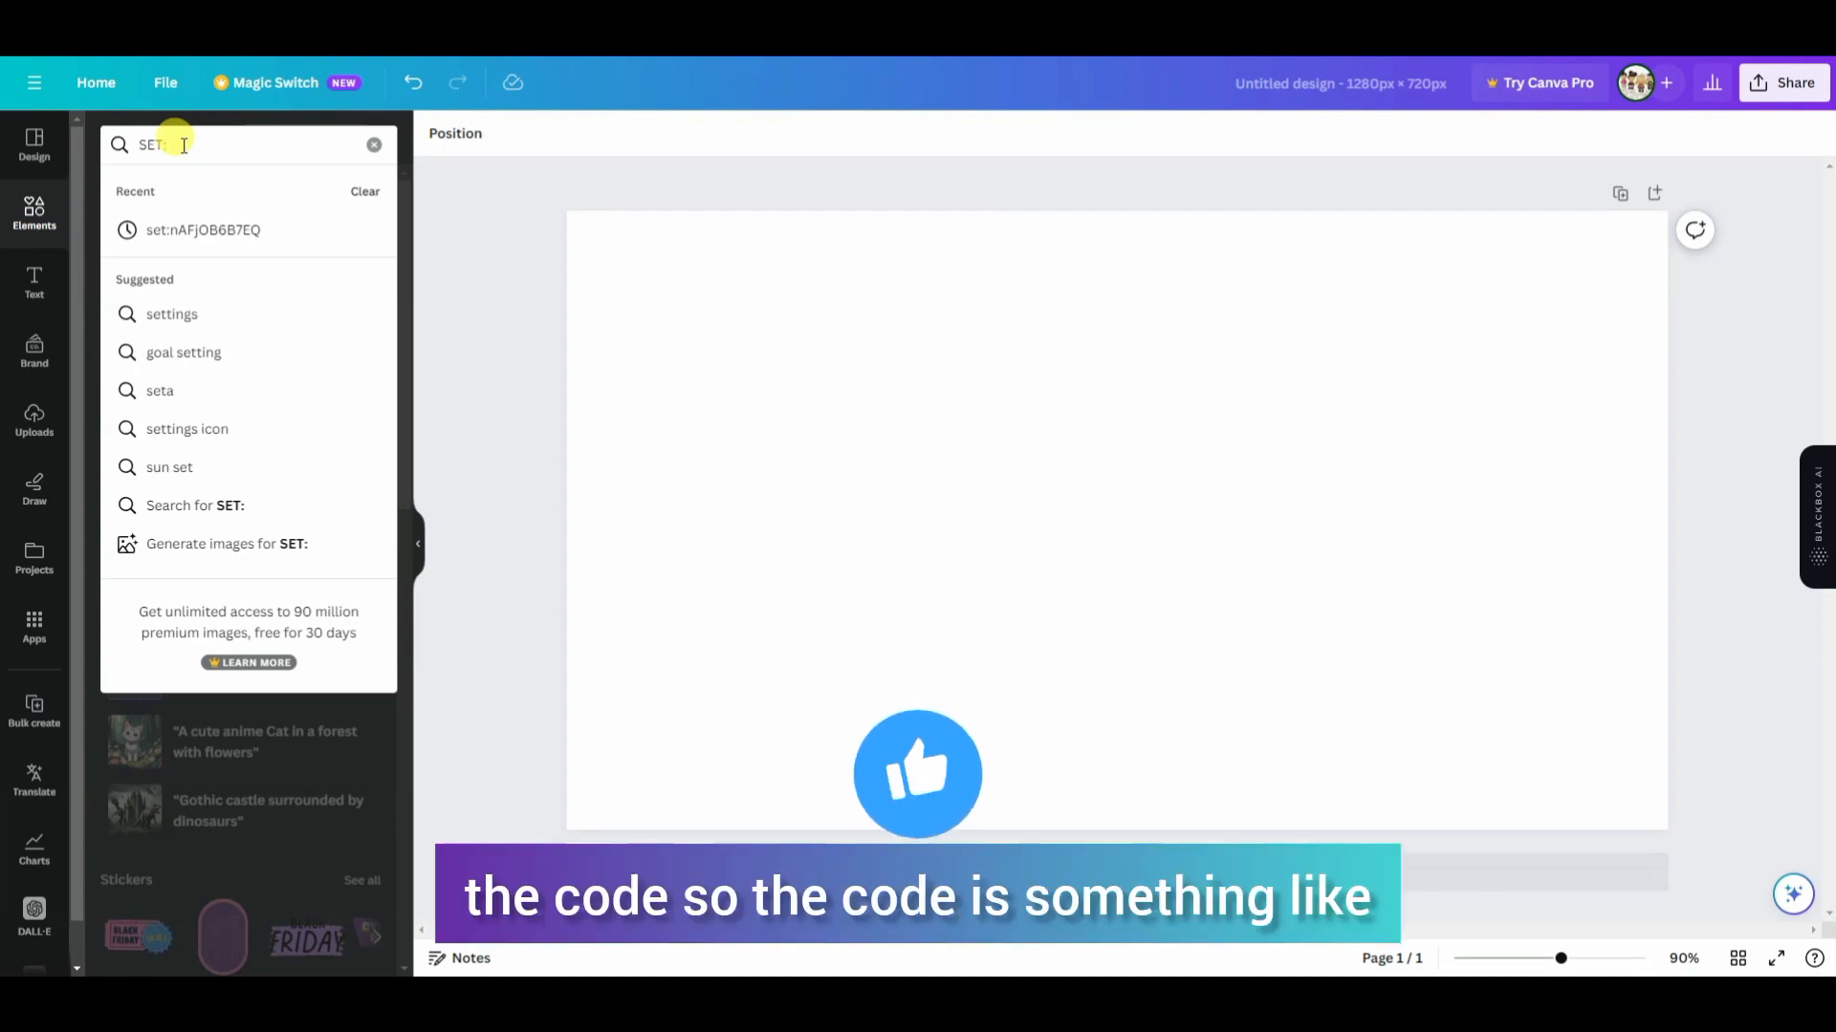
text(Na)
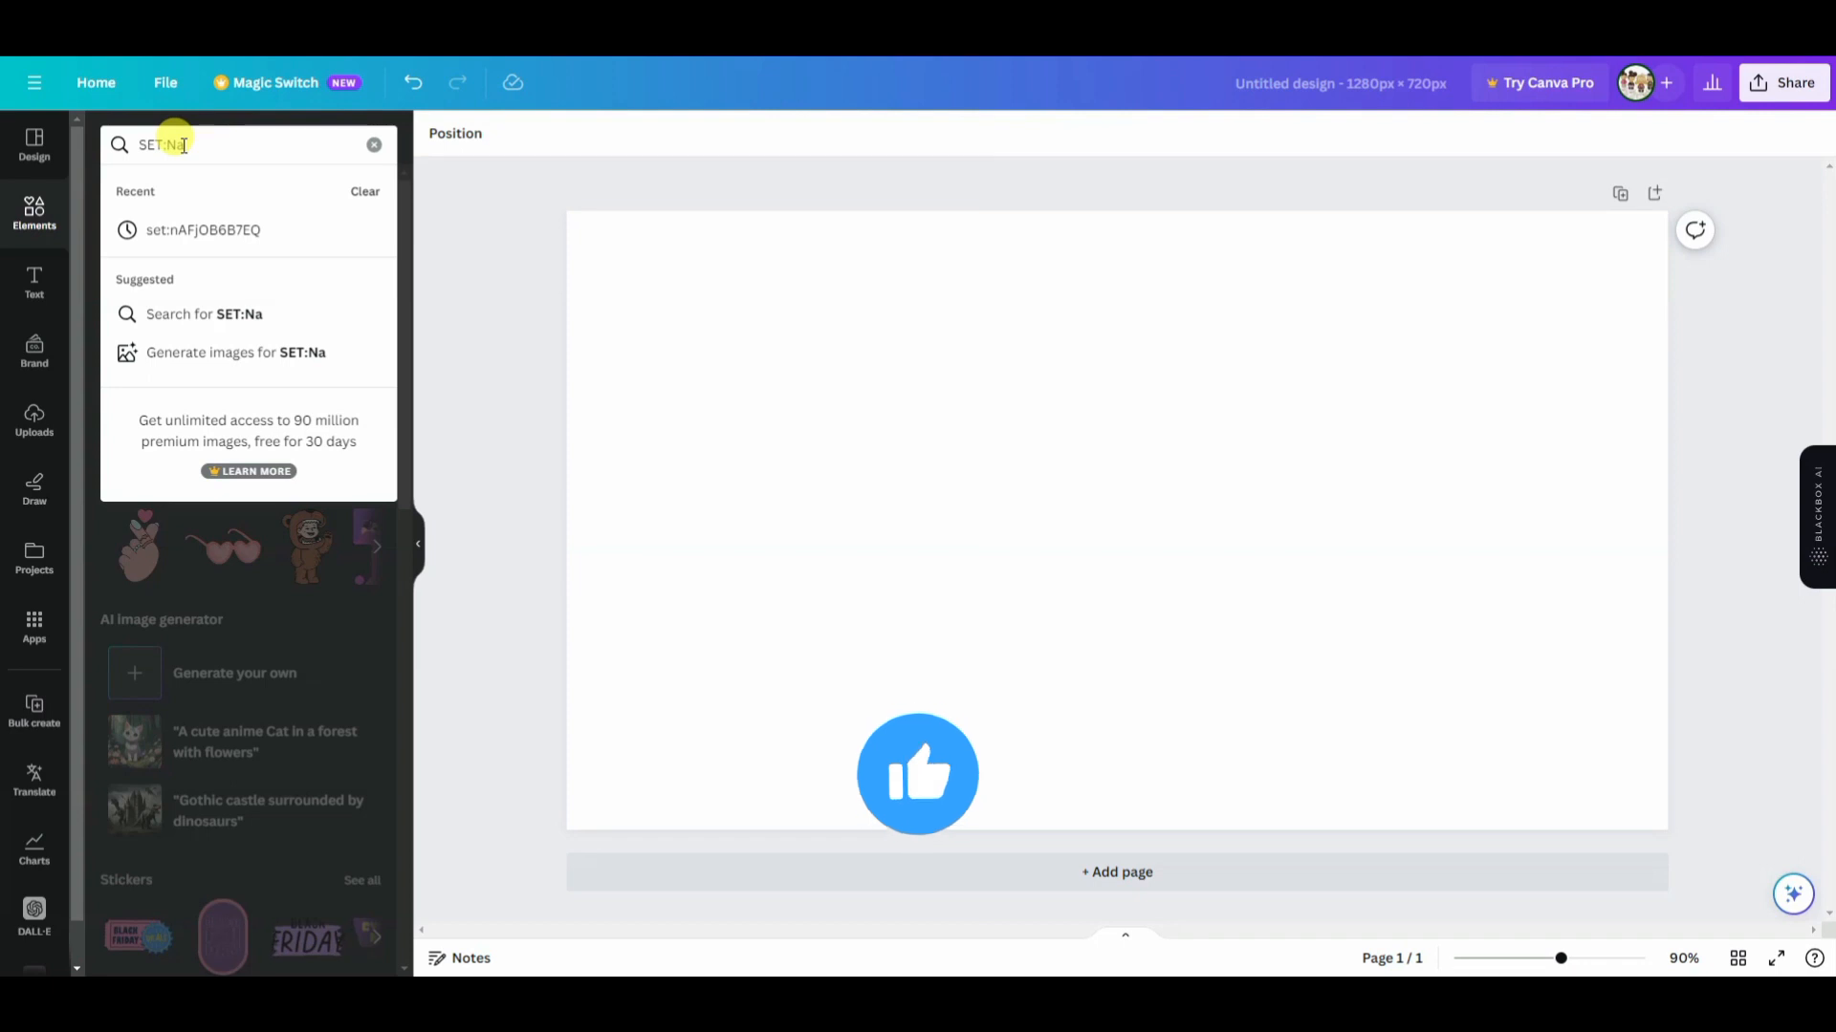
key(Backspace)
text(n)
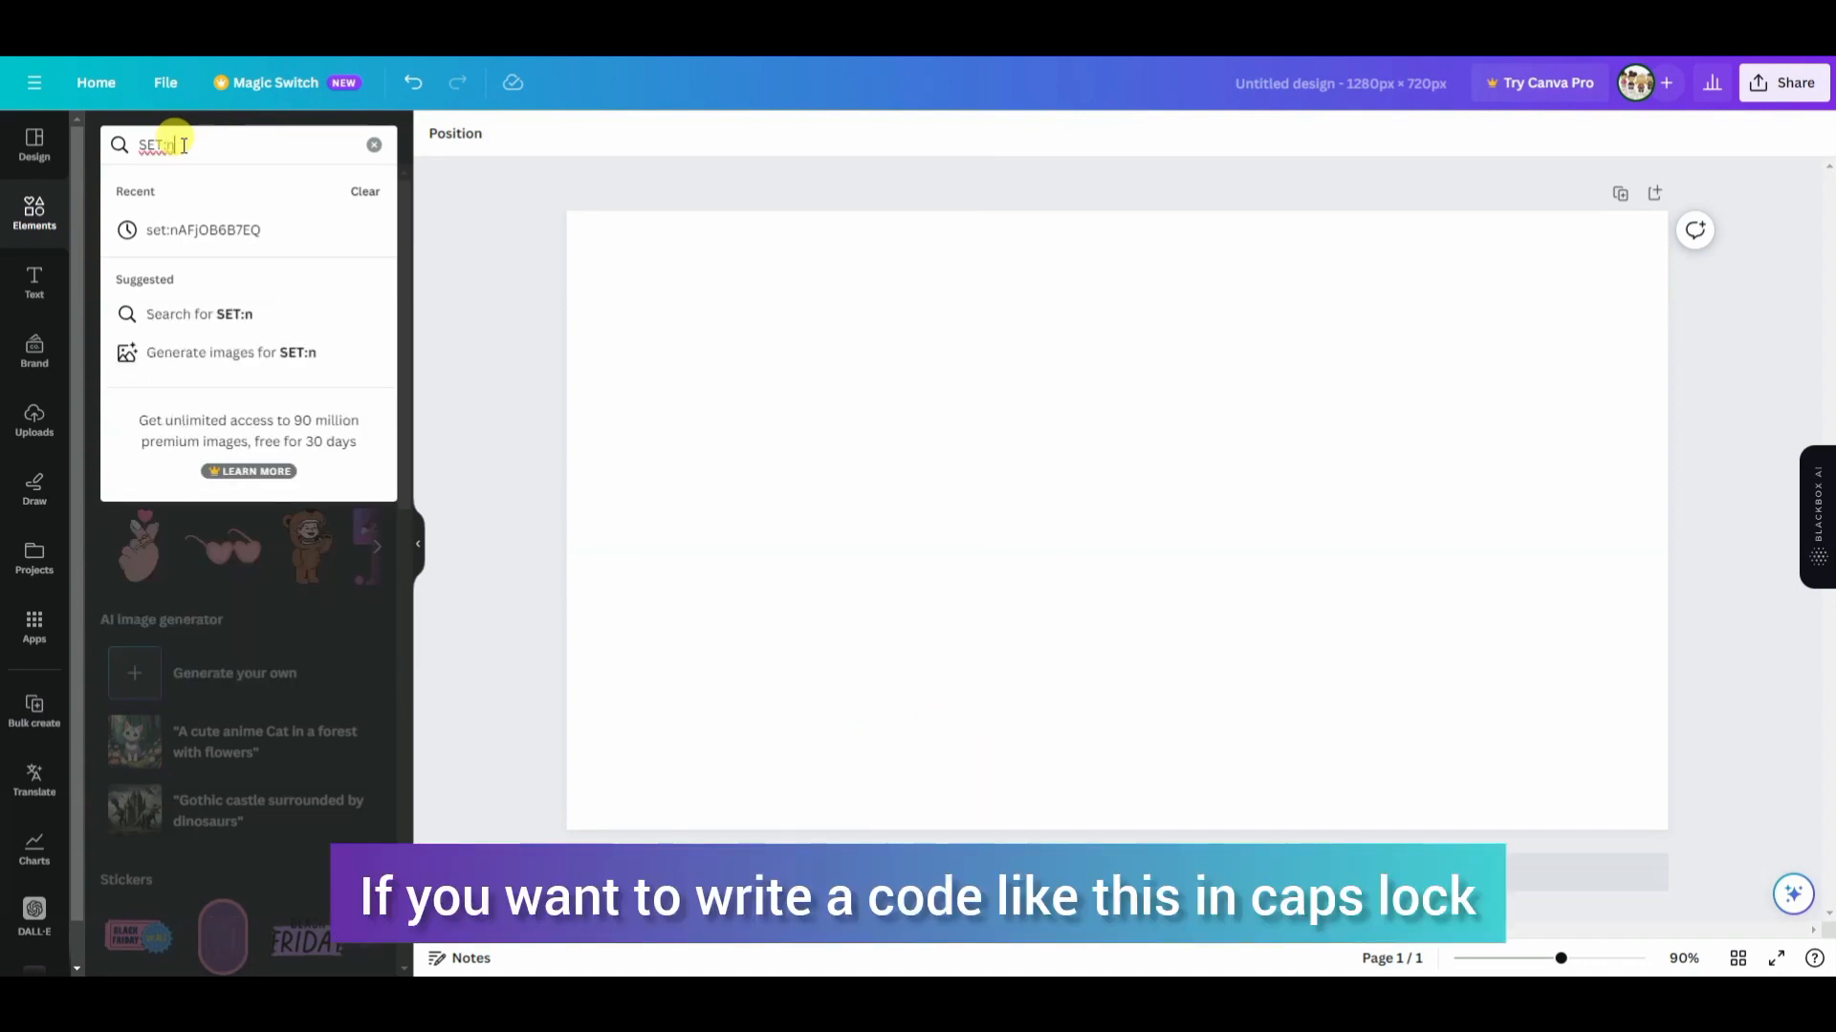
text(AE)
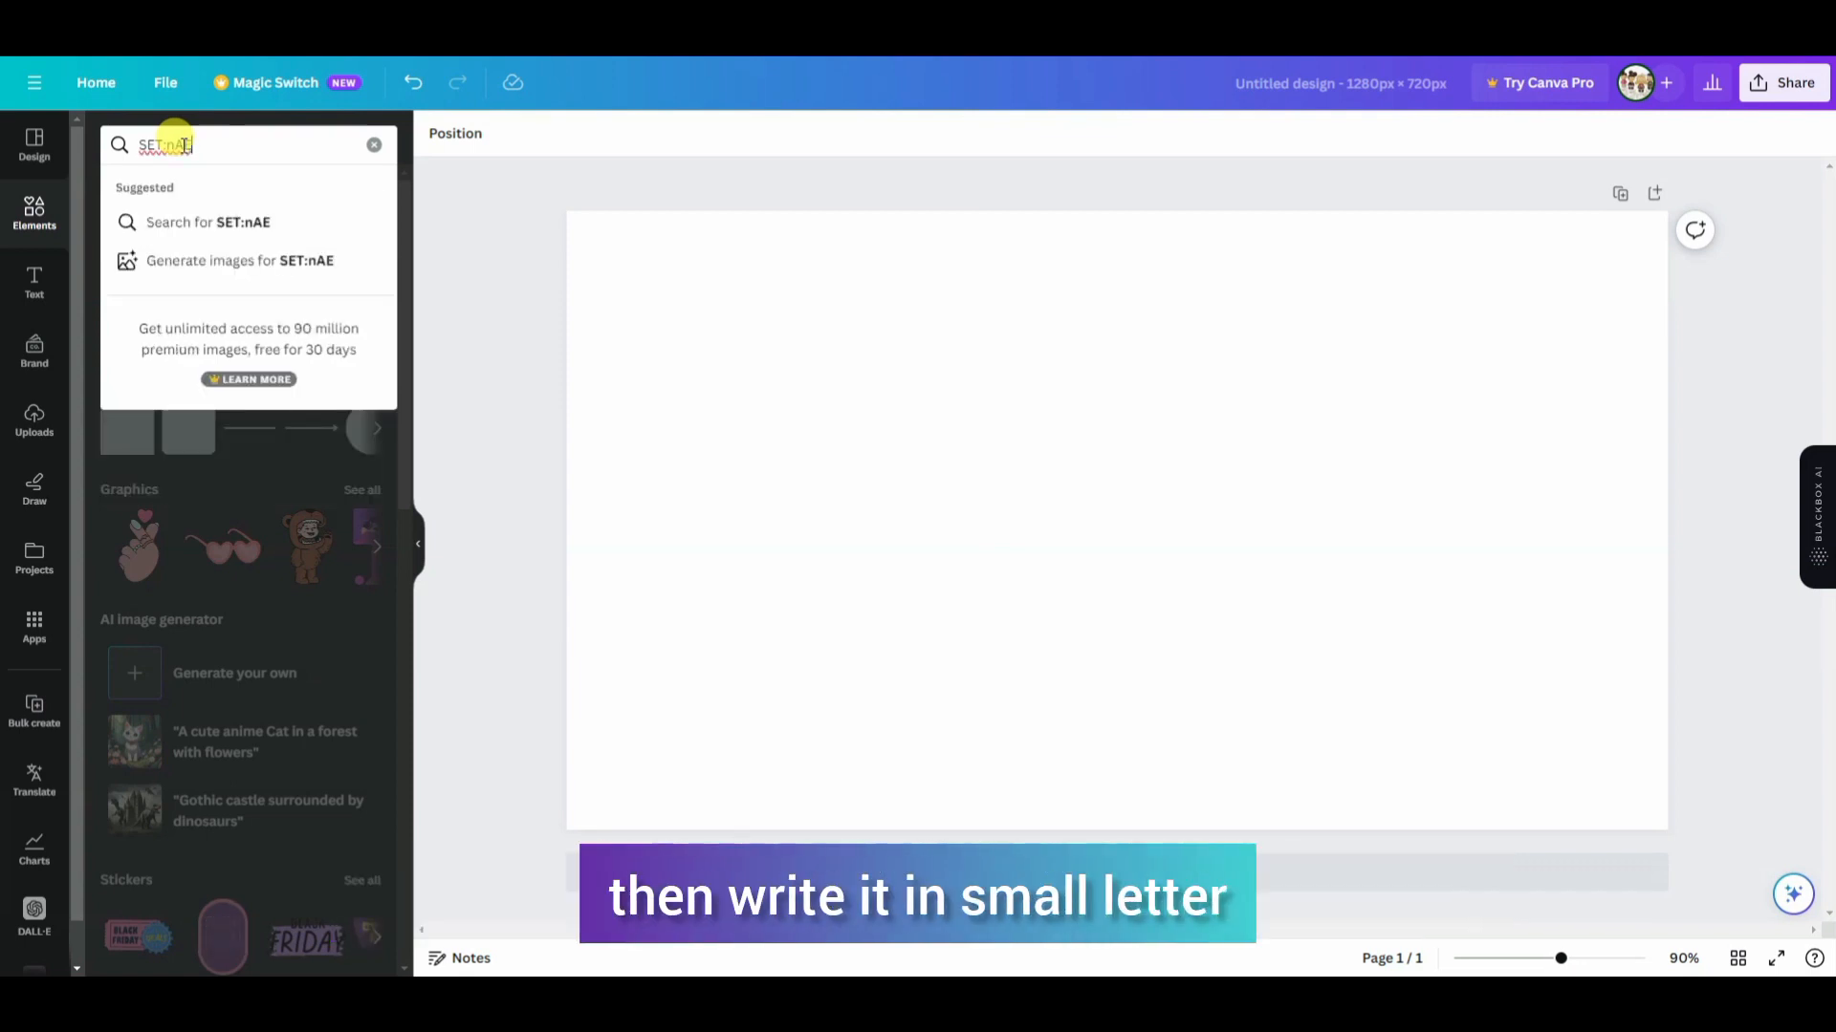
text(uulilbac)
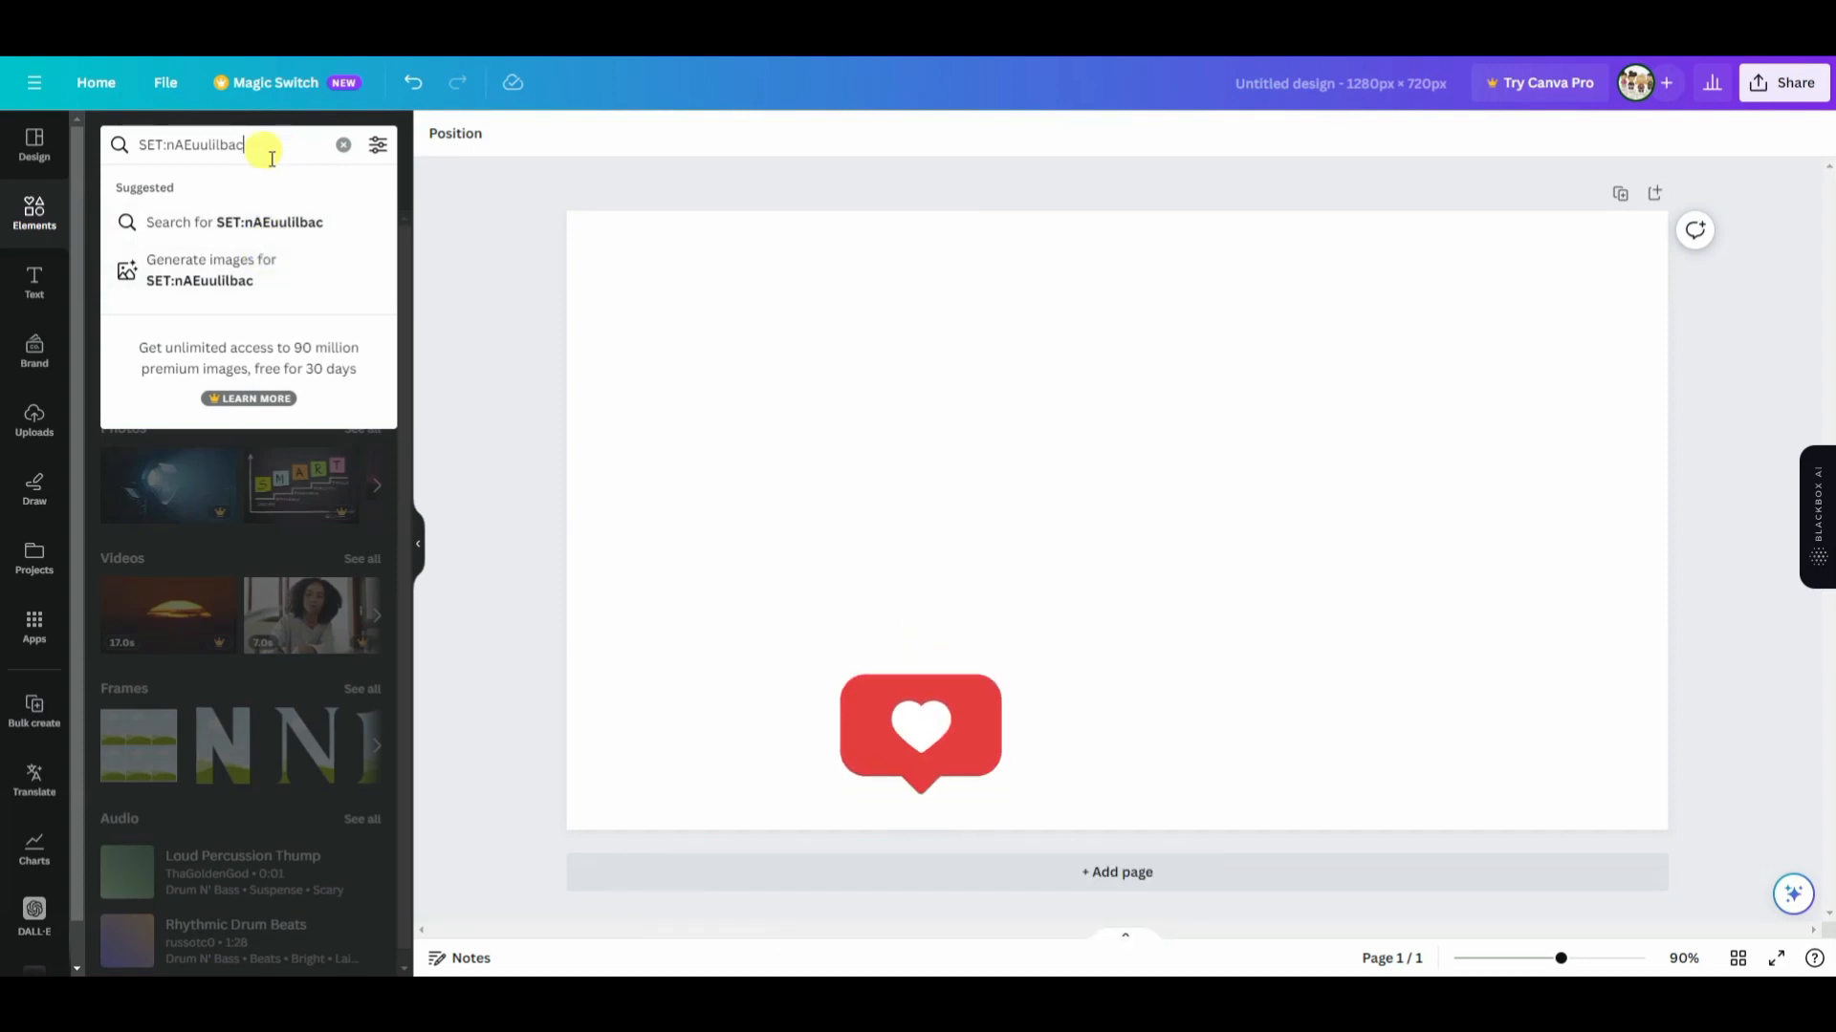
Step: Search elements for the recent code set:nAFjOB6B7EQ to list the 3D traveller illustrations
text(SE)
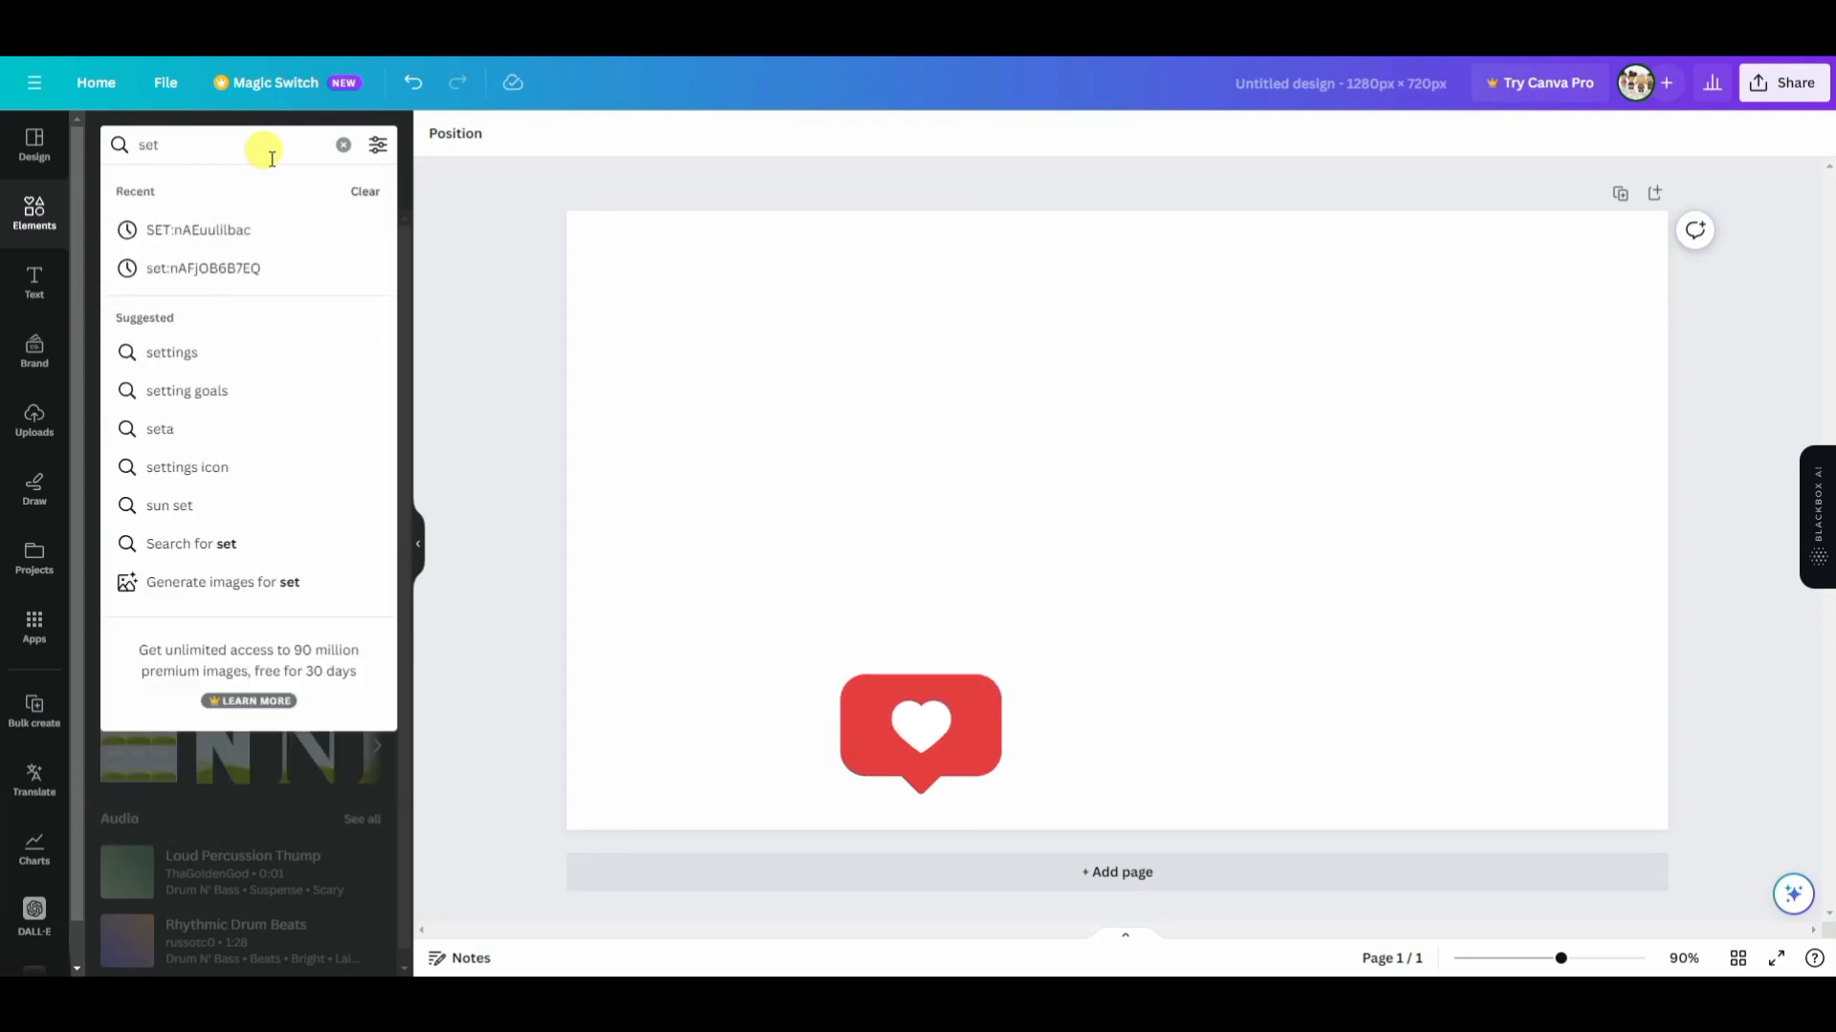
text(:)
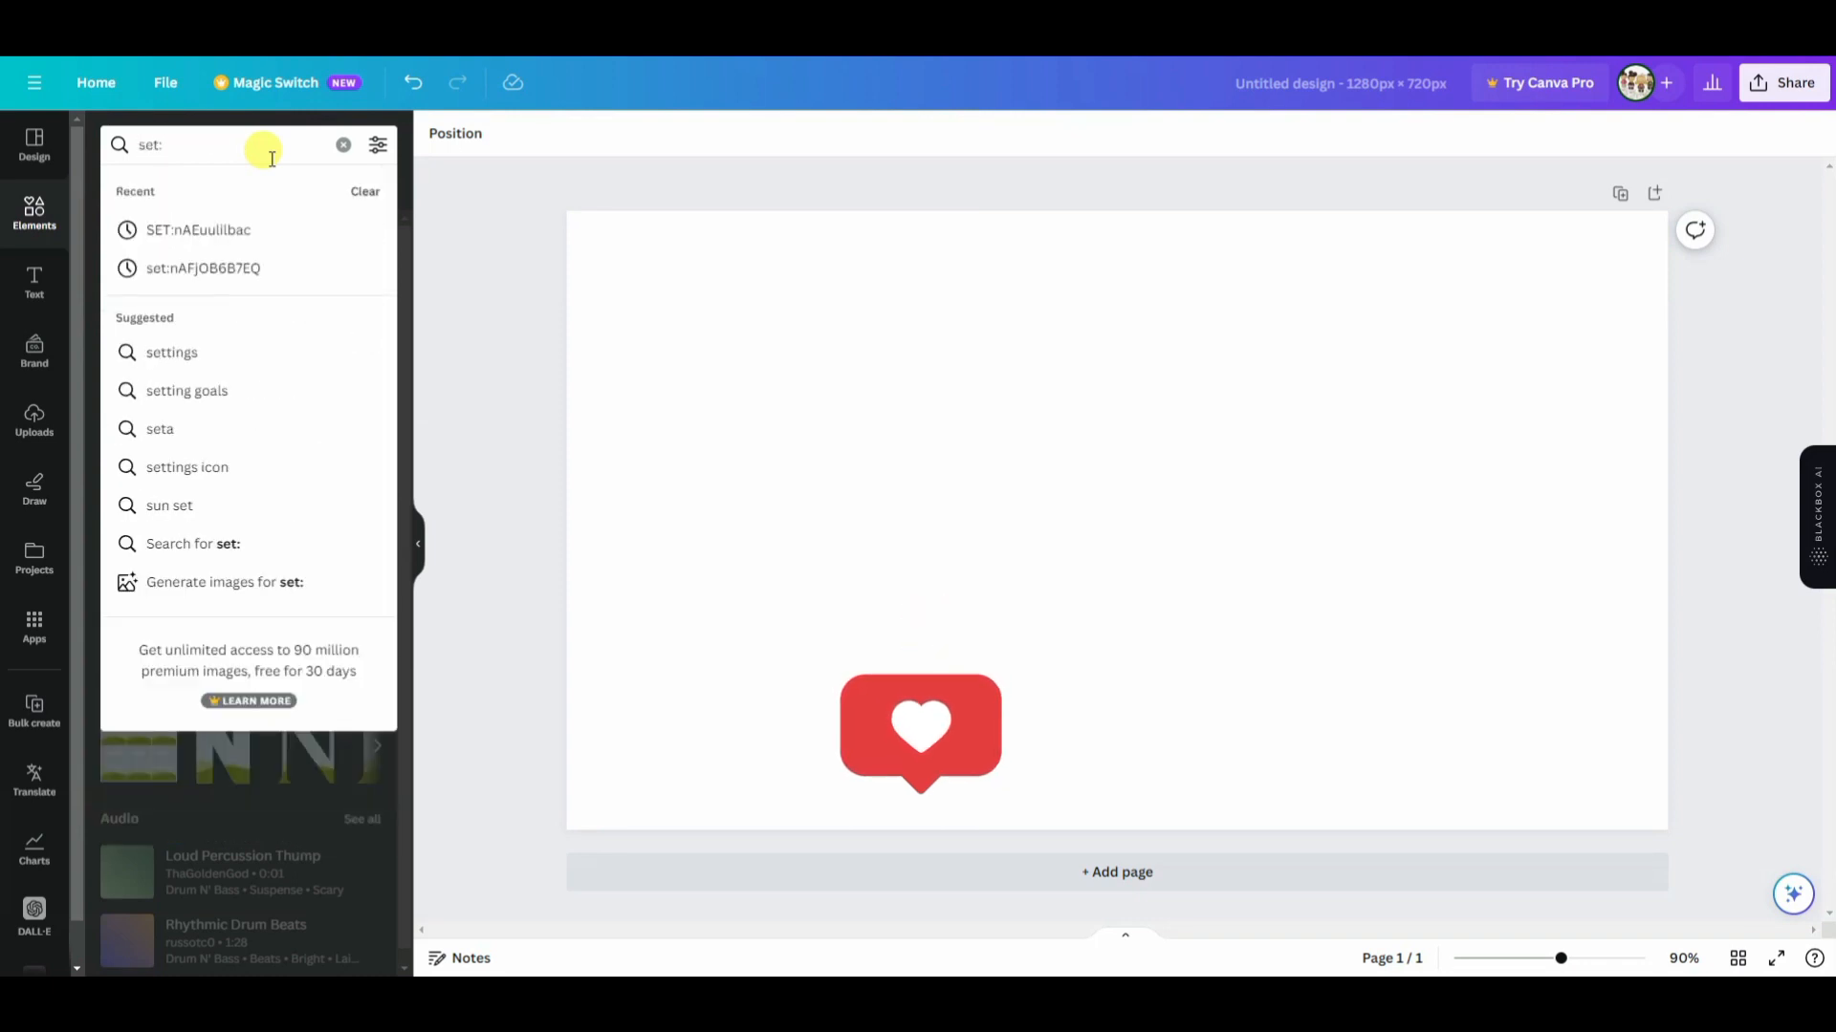
text(nAF)
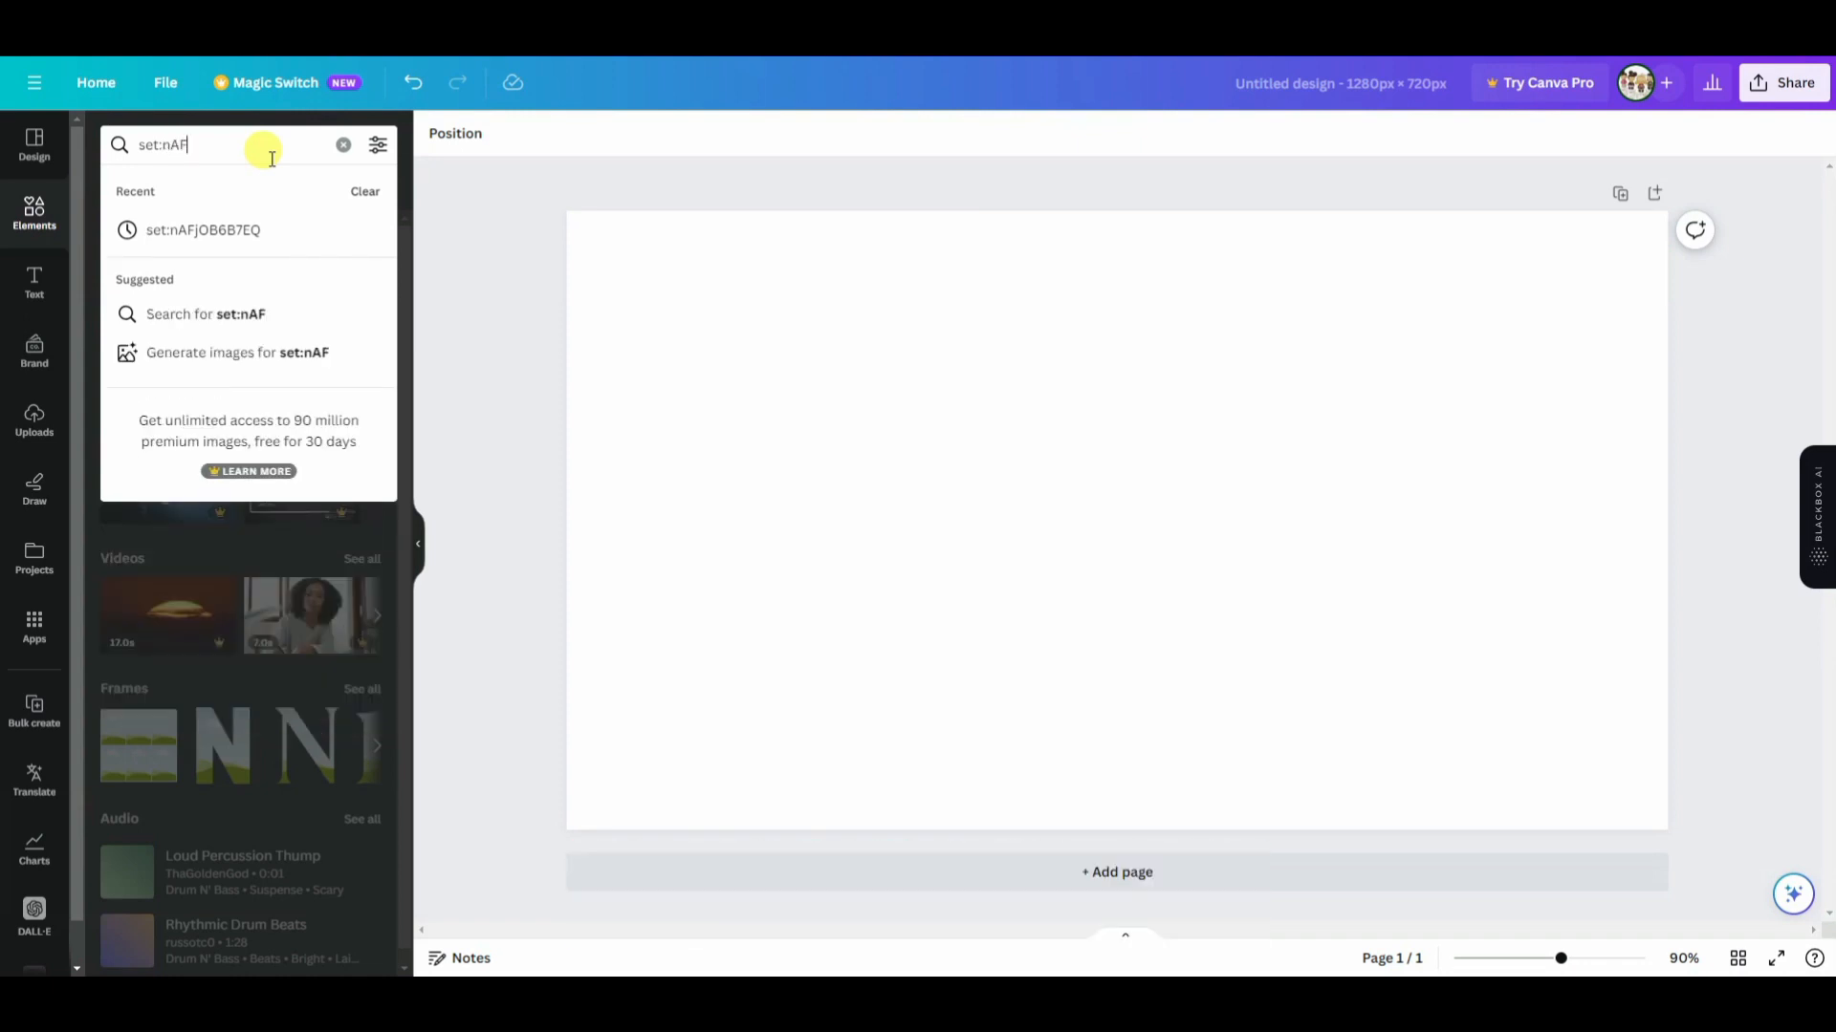
click(201, 229)
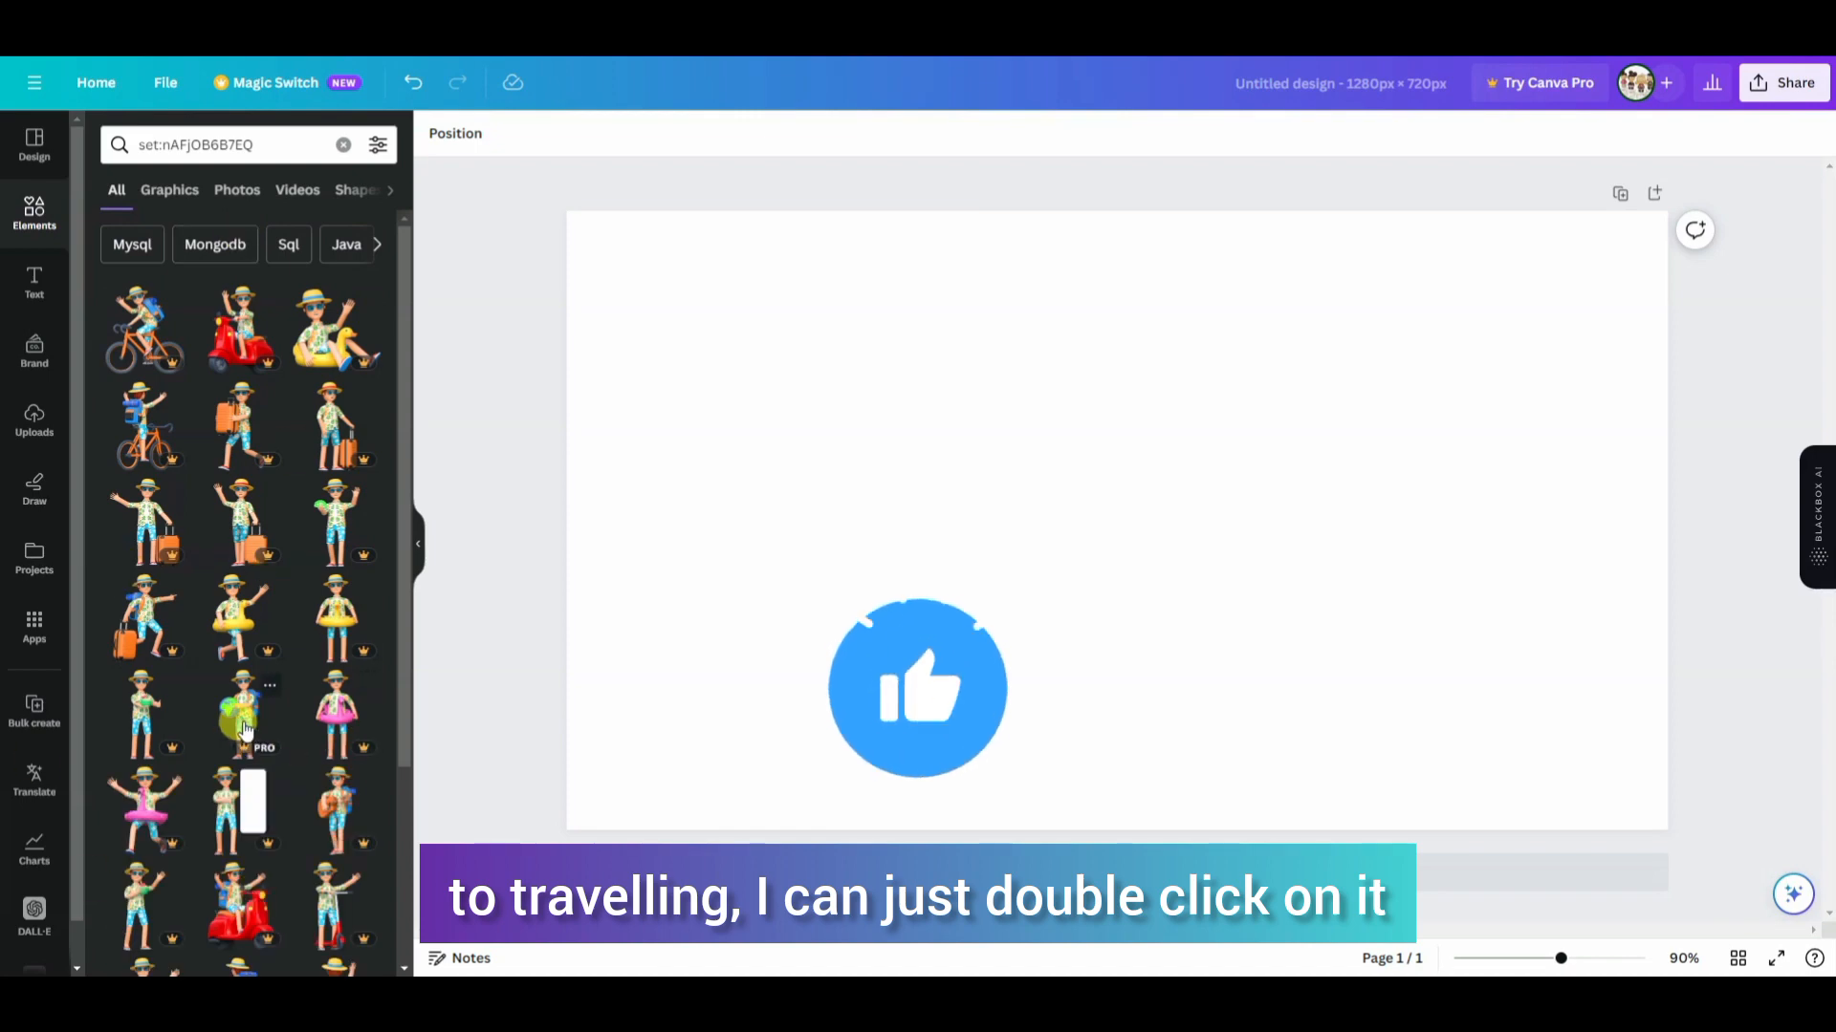
Step: Add the bicycle, globe and suitcase travellers to the slide side by side
double_click(337, 524)
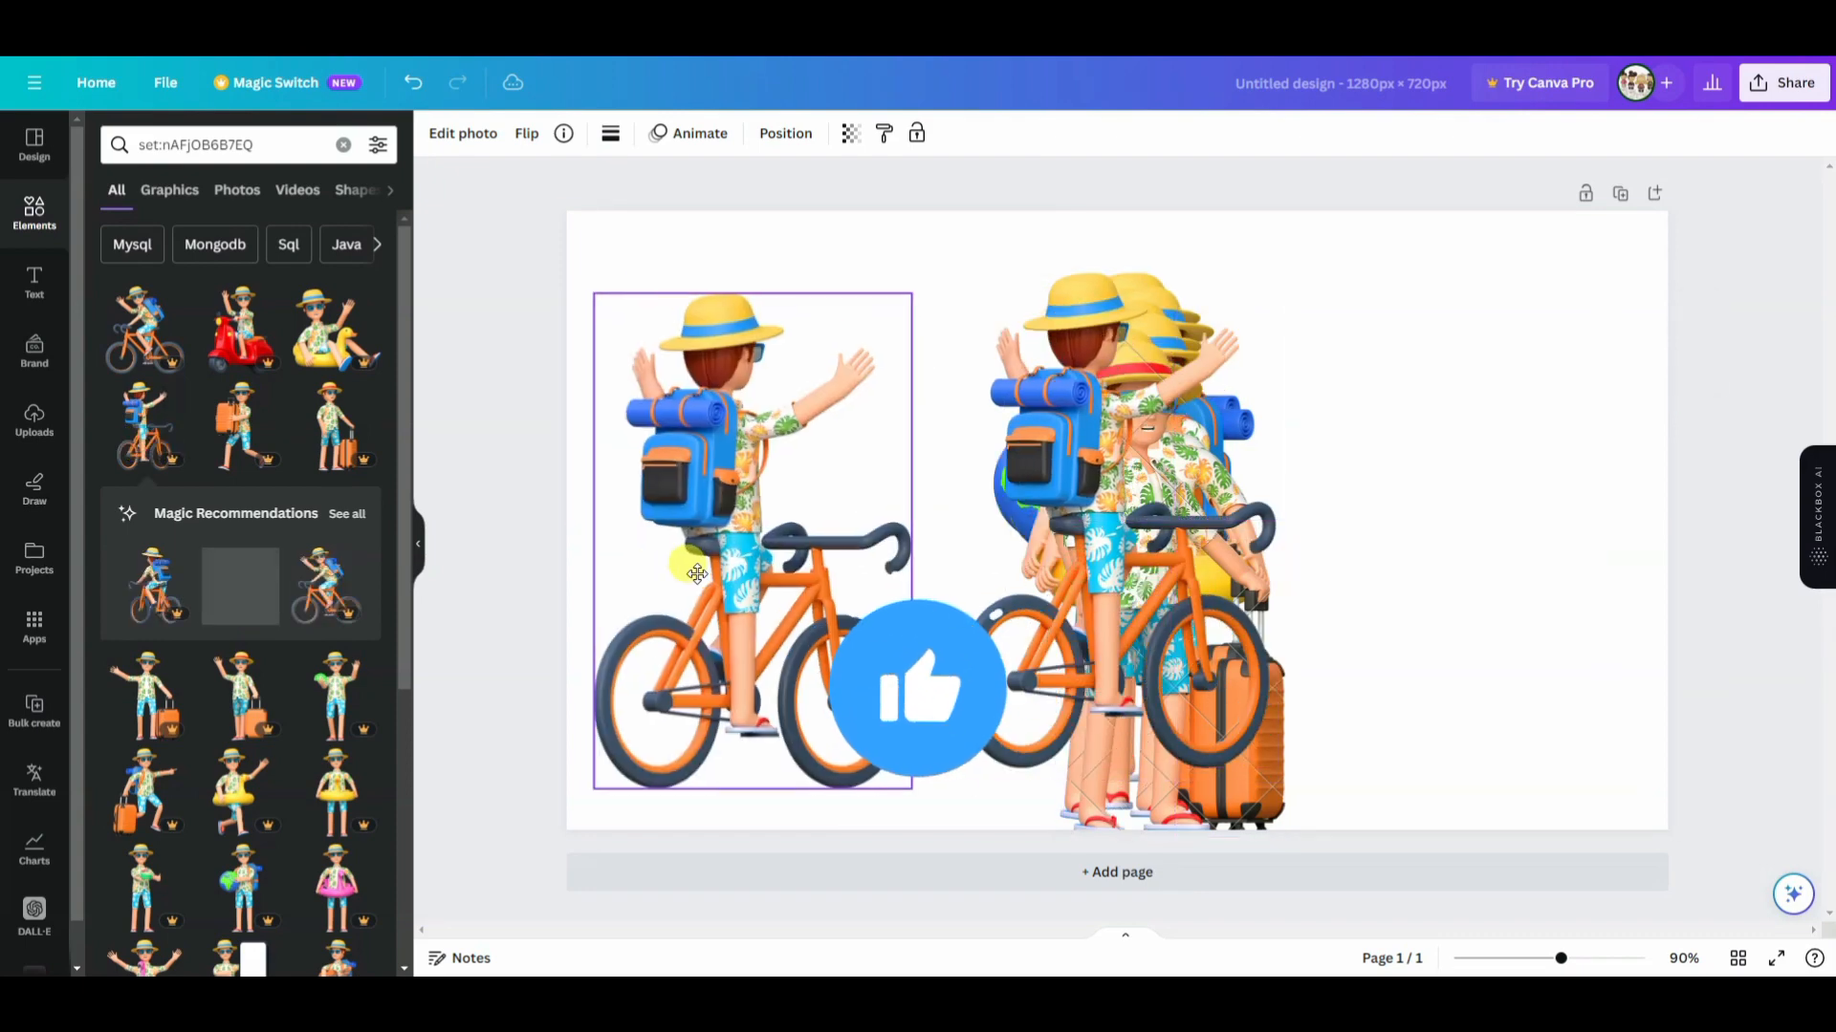
click(1113, 568)
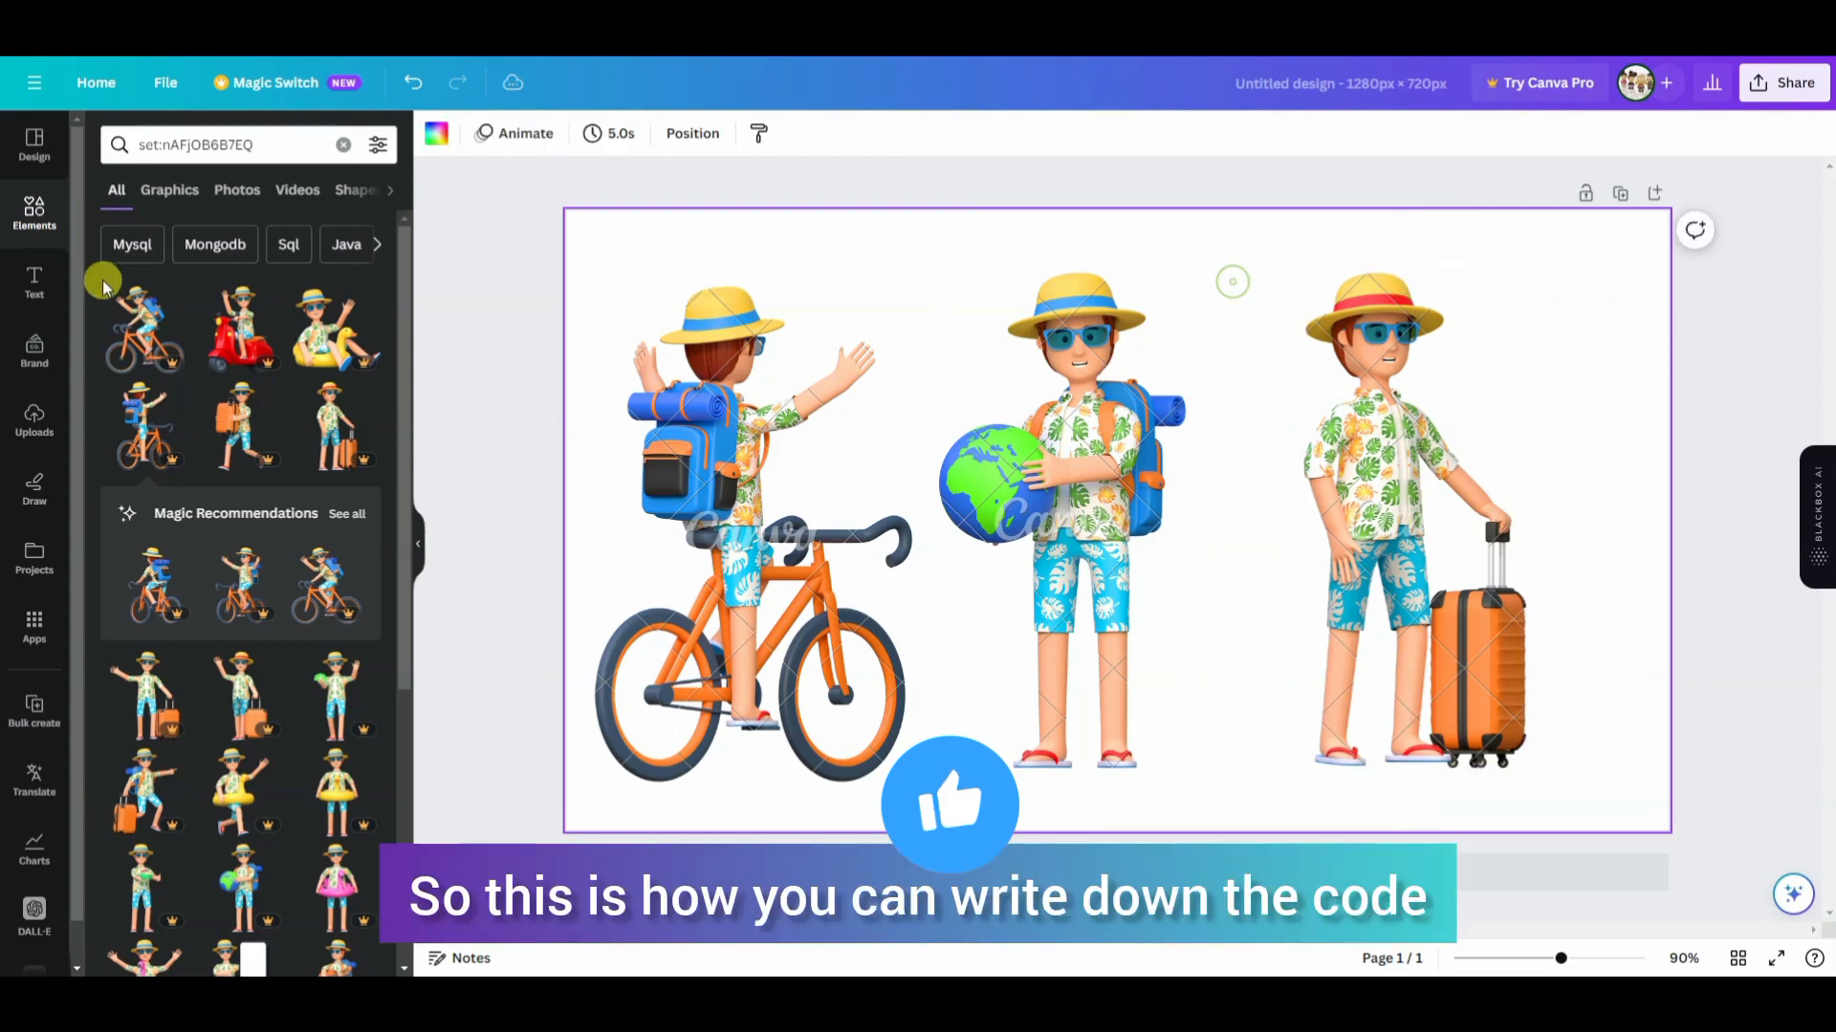
click(233, 144)
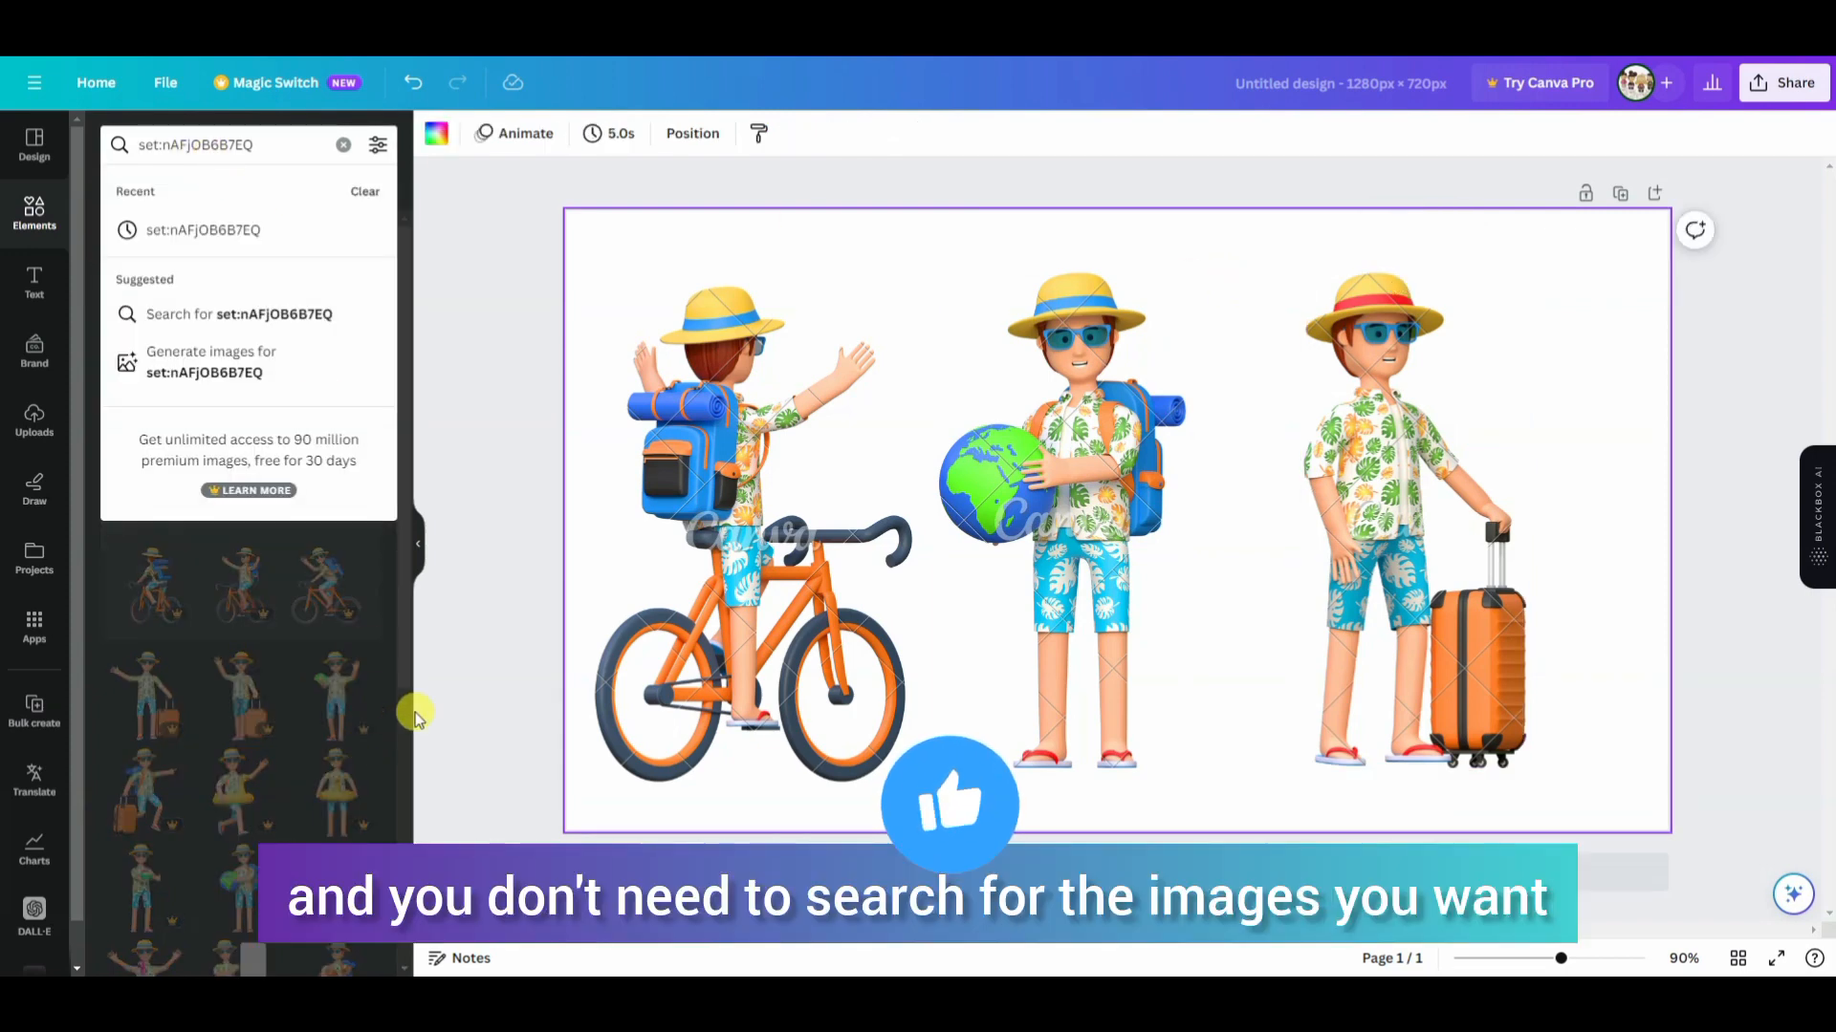